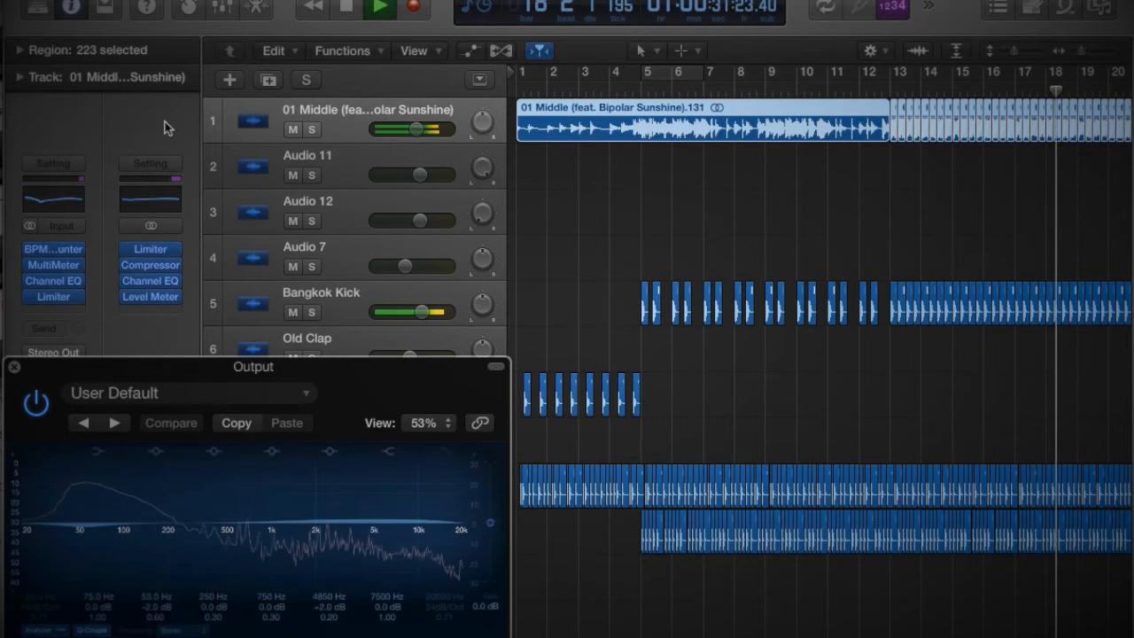
{"action": "scroll", "scroll_direction": "right", "scroll_amount": 3}
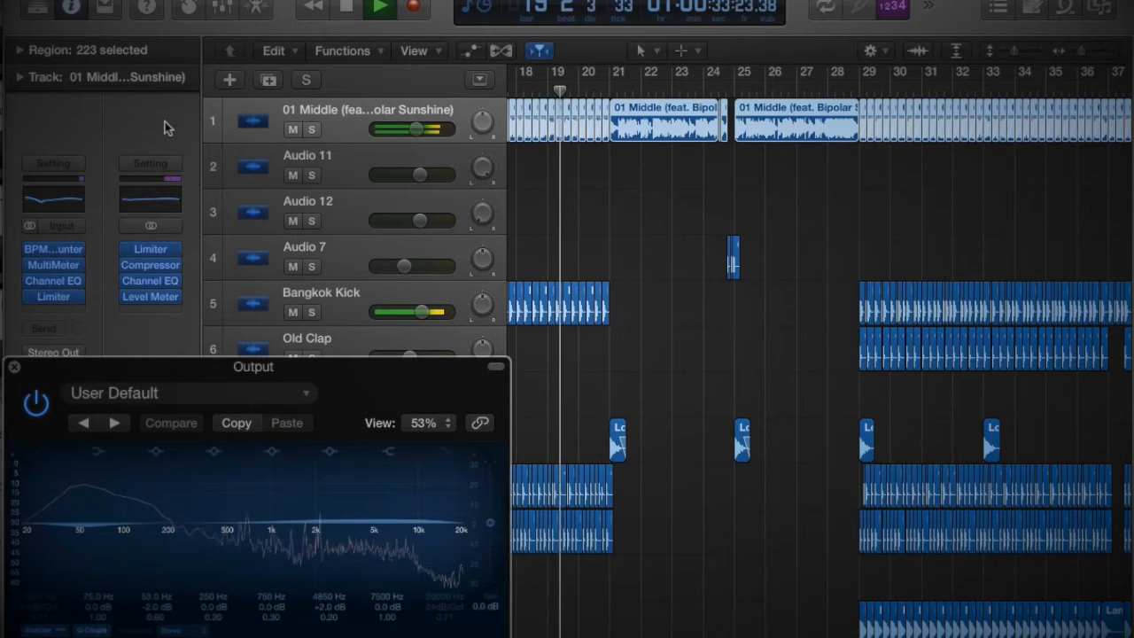